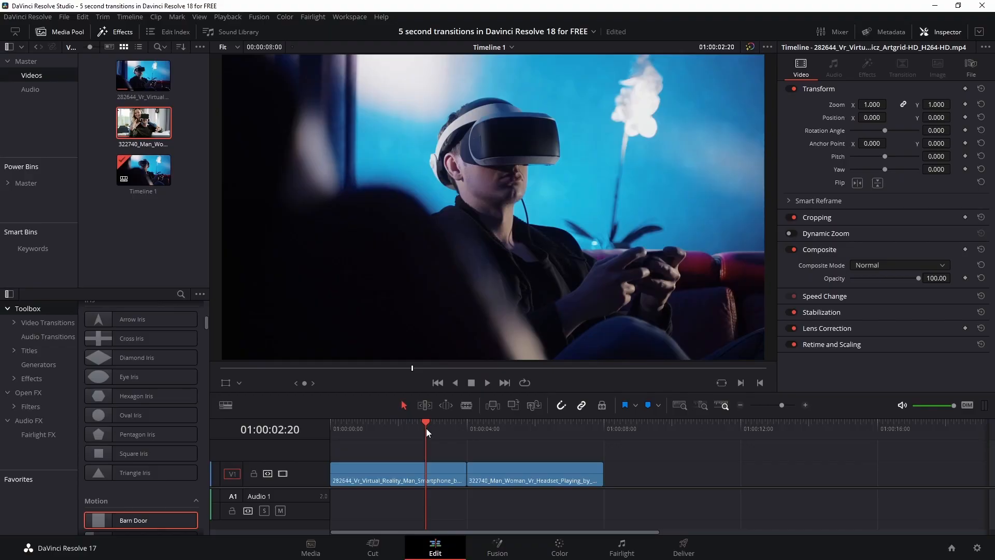
Park playback just past the cut between the two VR clips and hide the effects library.
left_click(487, 382)
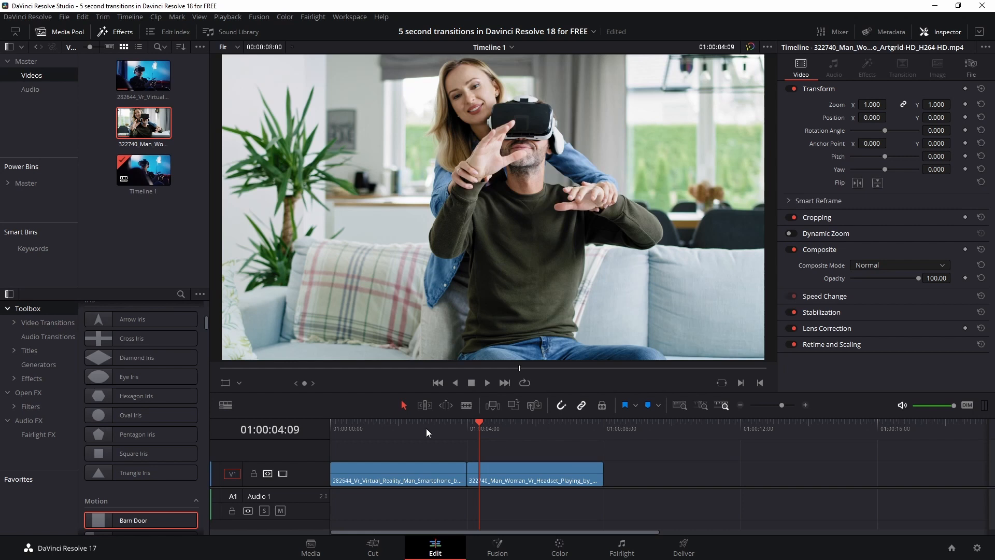
left_click(115, 32)
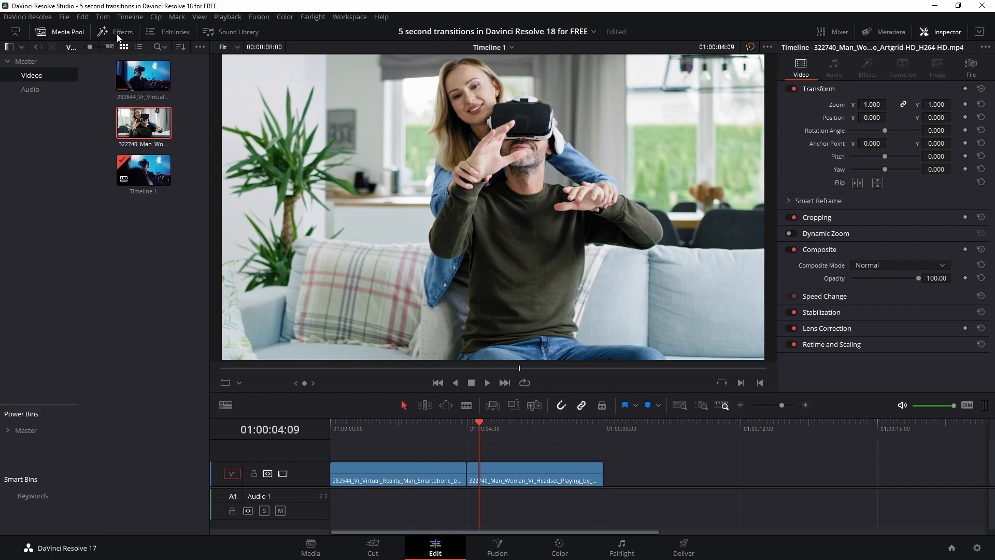
Drop a Solid Color generator onto V2 straddling the cut between the VR clips.
left_click(122, 32)
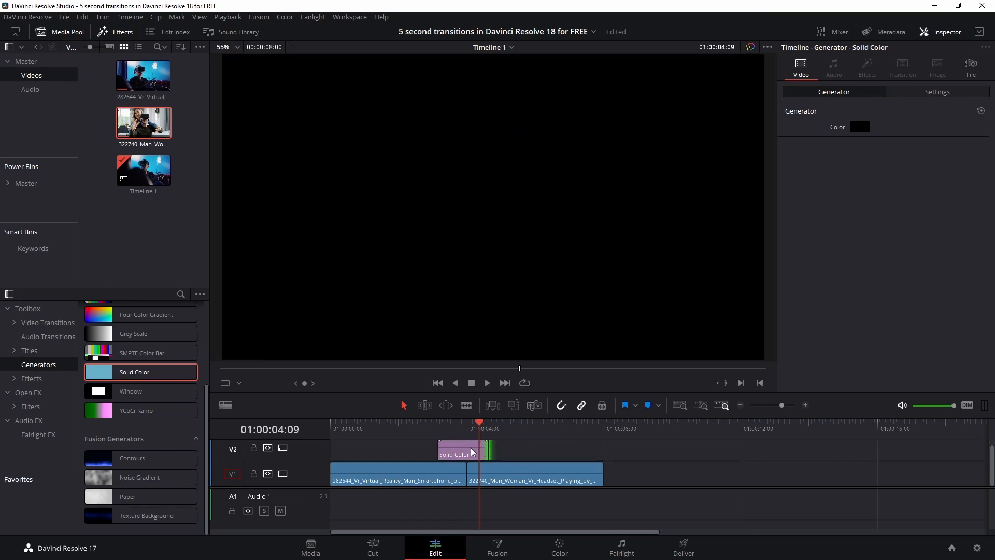
left_click(462, 451)
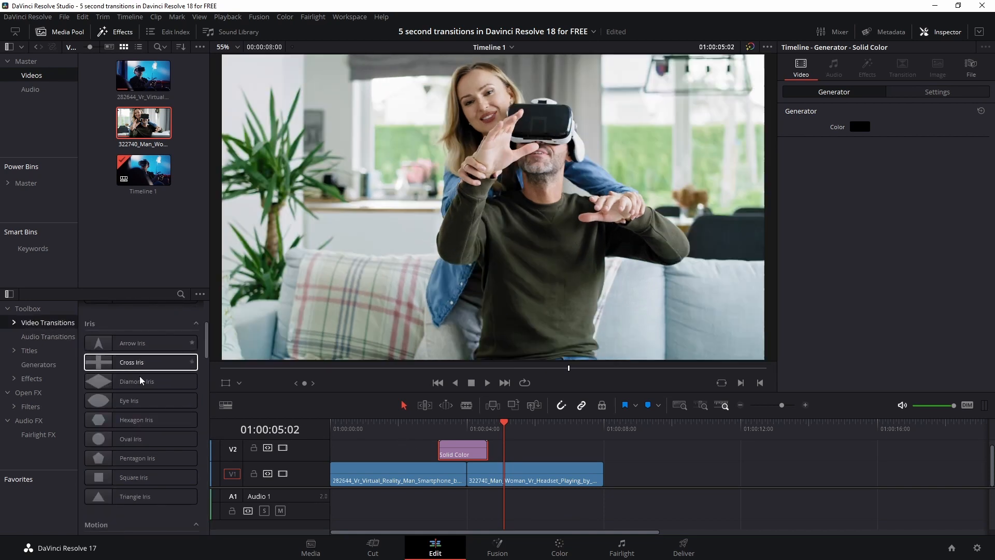
Apply one-second Barn Door transitions to both edges of the Solid Color clip.
scroll("down", 3)
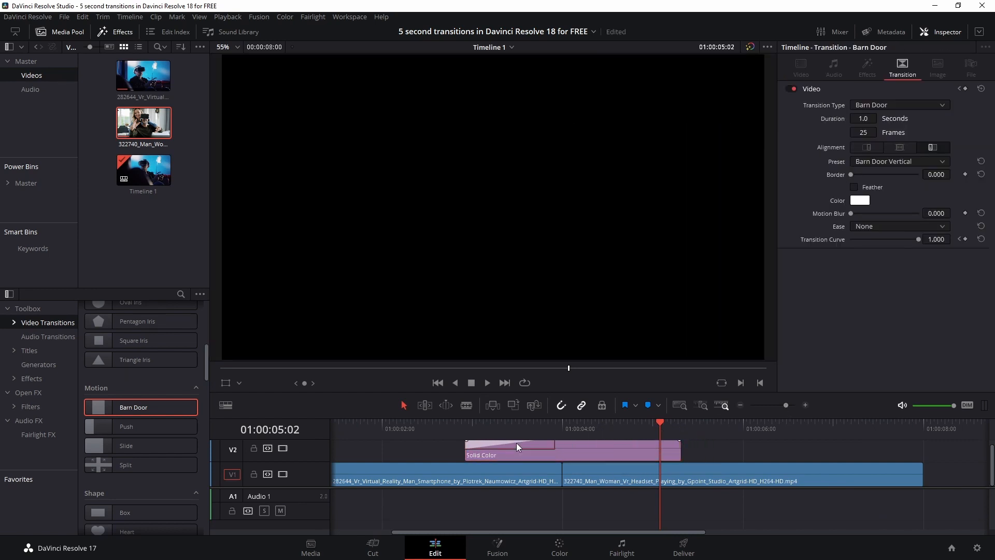
left_click(454, 428)
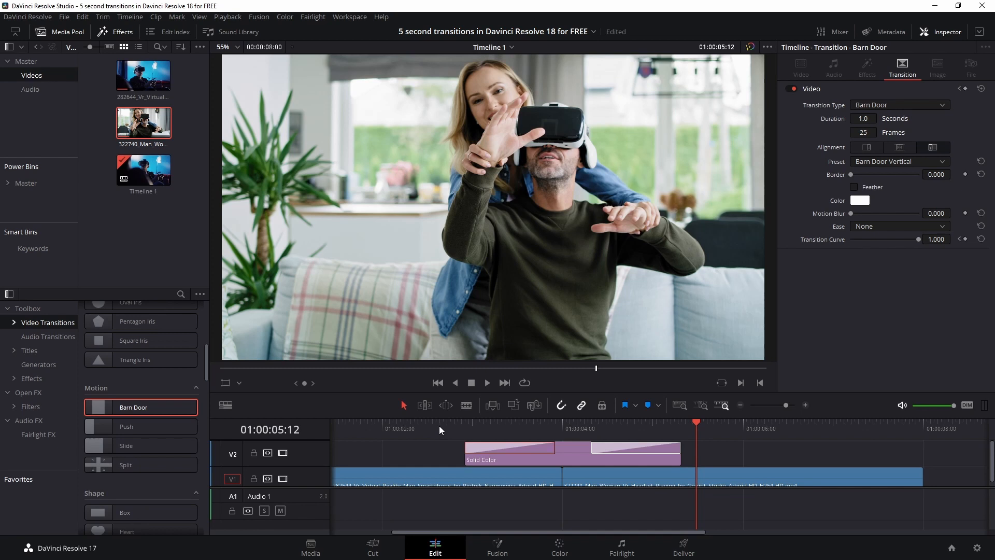
mouse_move(572, 465)
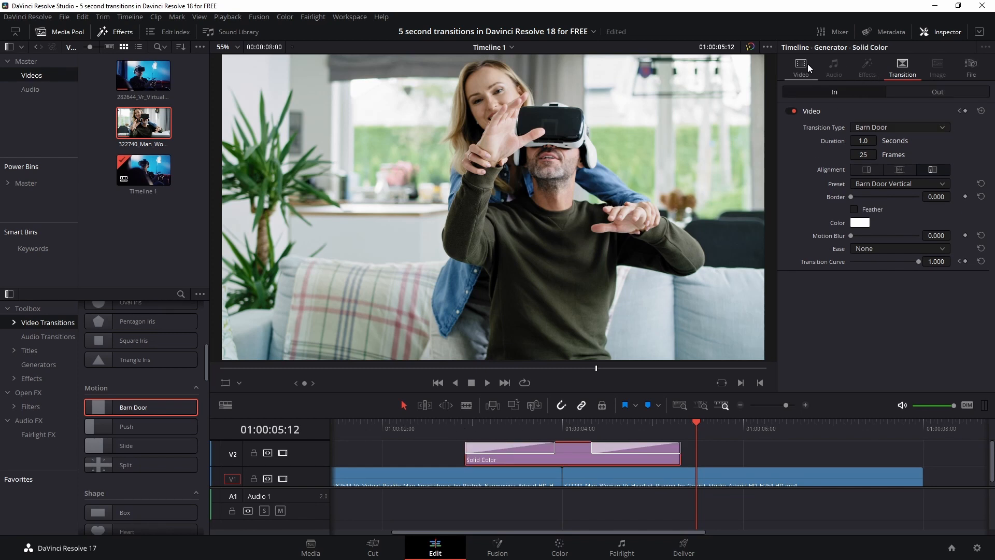
Change the Solid Color generator's color from black to orange in the Inspector.
left_click(799, 65)
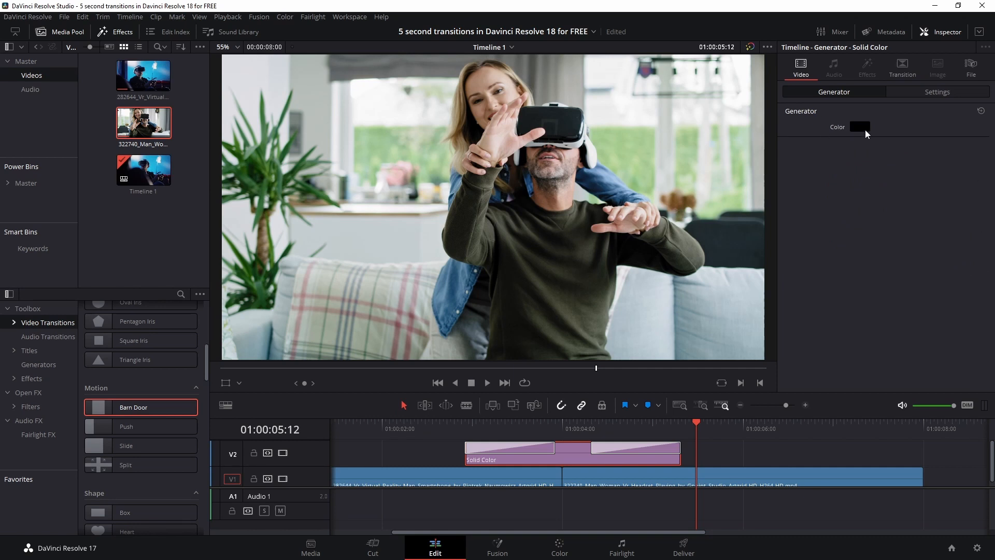
left_click(859, 126)
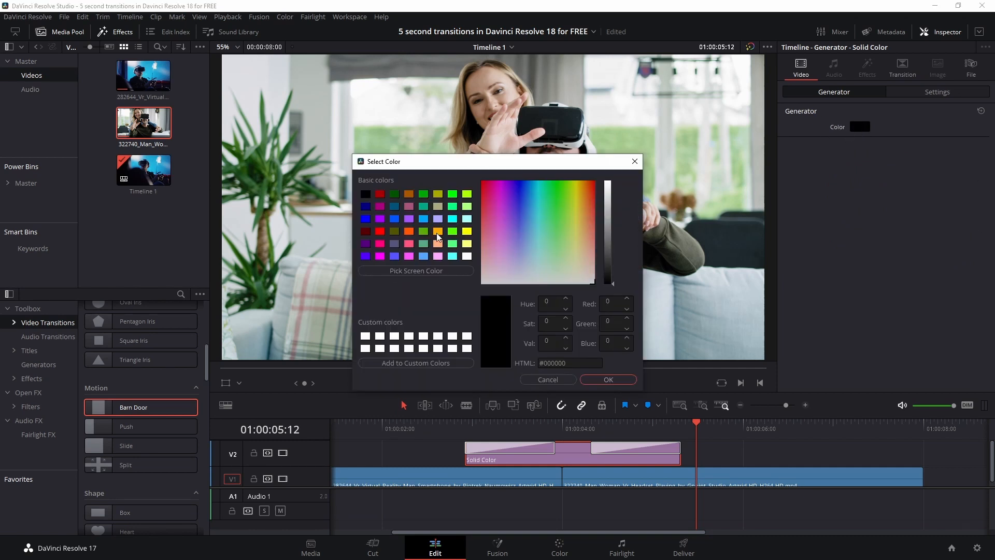
left_click(606, 379)
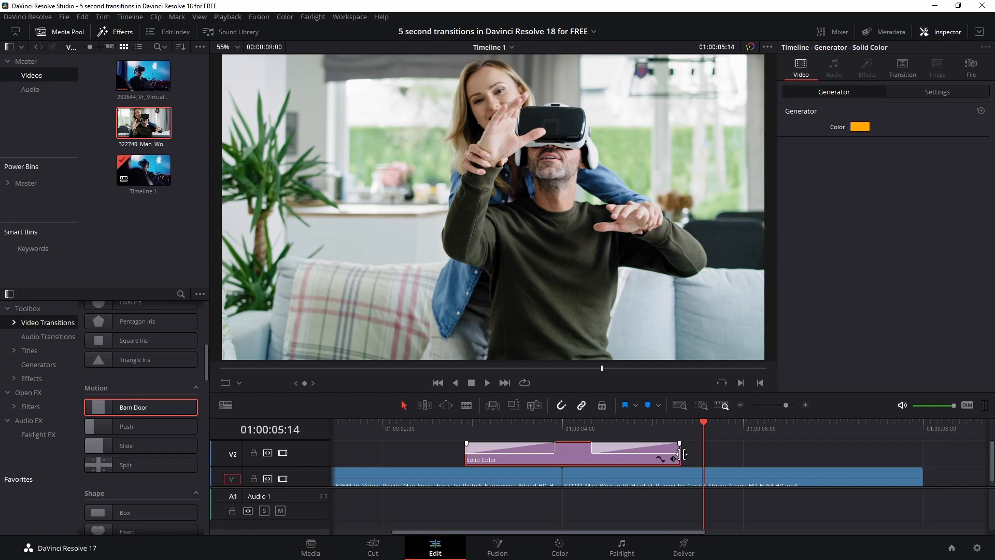
Trim the orange clip's end so its two Barn Door transitions meet in the middle.
left_click(571, 447)
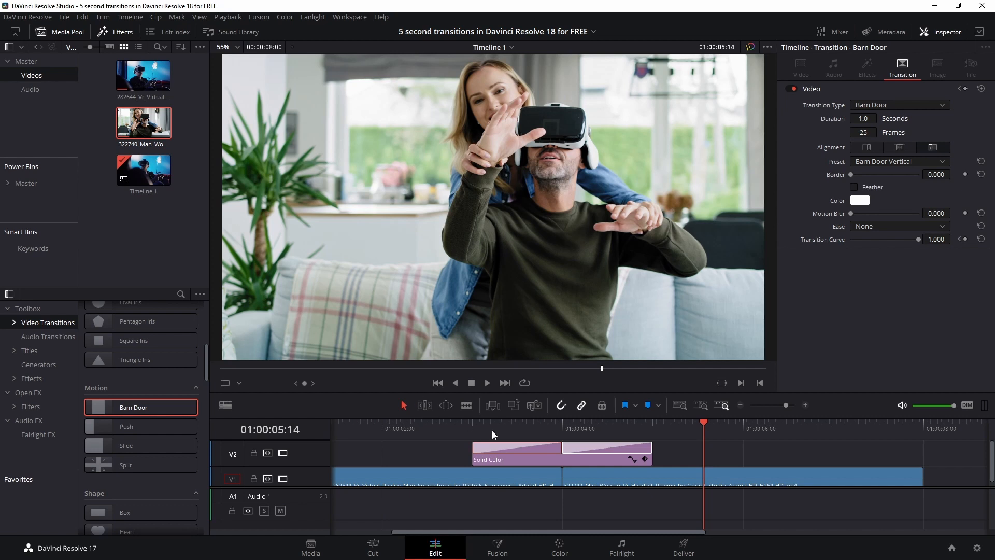
mouse_move(885, 185)
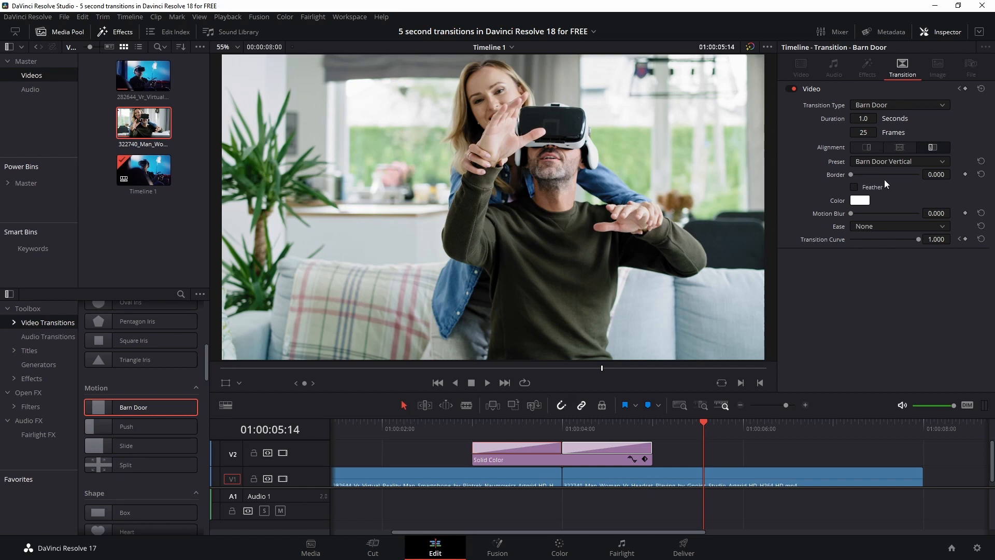
Set Ease to In & Out on the orange clip's Barn Door transitions.
left_click(898, 227)
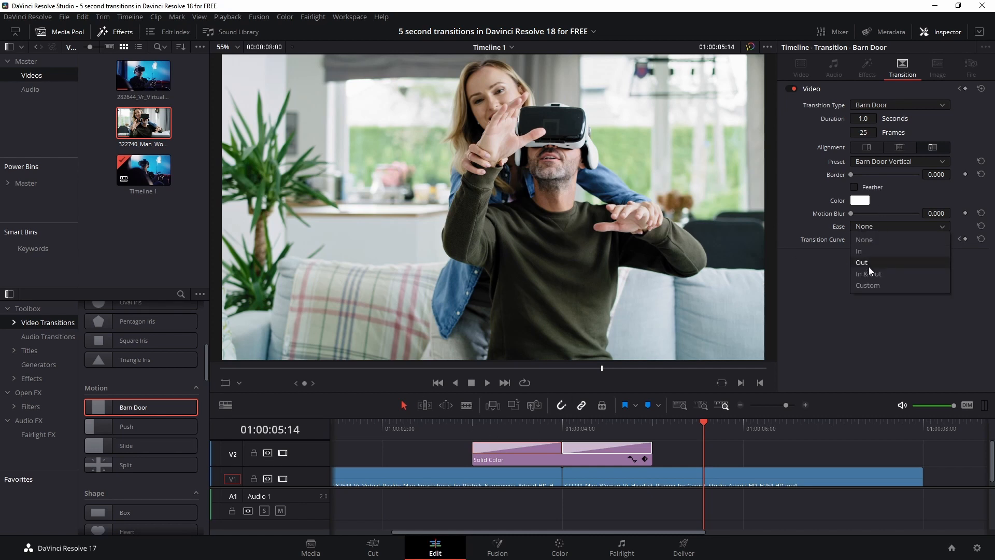
left_click(862, 262)
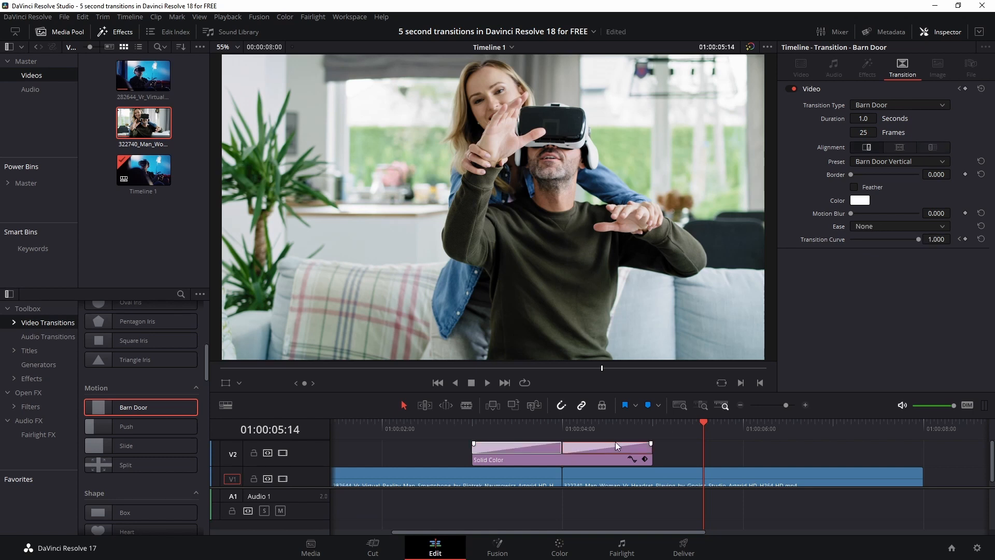
left_click(899, 226)
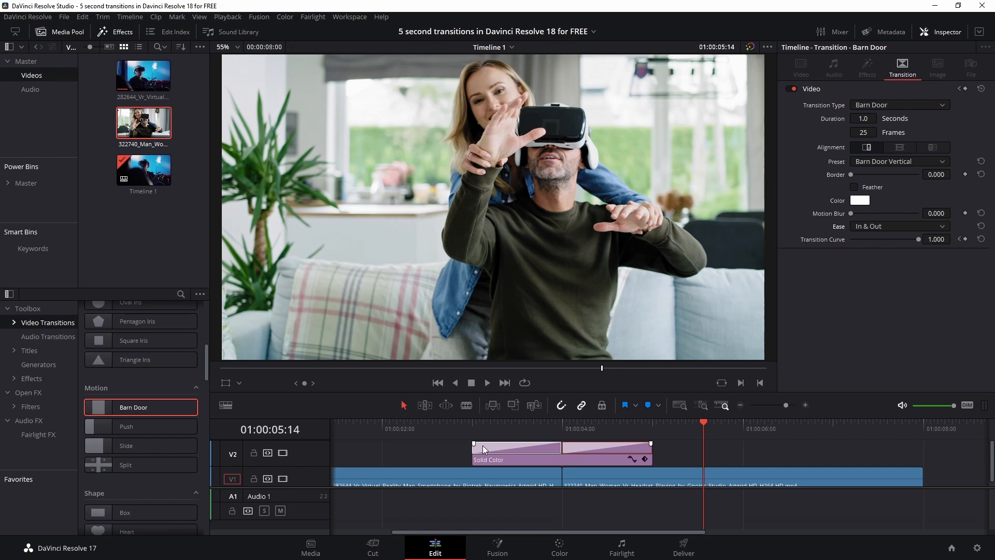
mouse_move(608, 451)
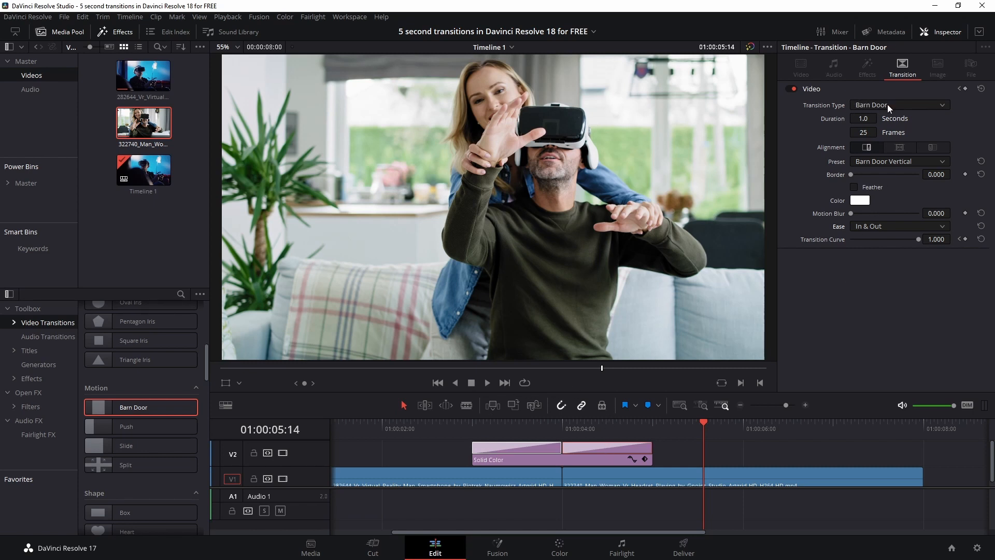
Switch one Barn Door to a Cross Dissolve and return playback before the orange clip.
left_click(896, 104)
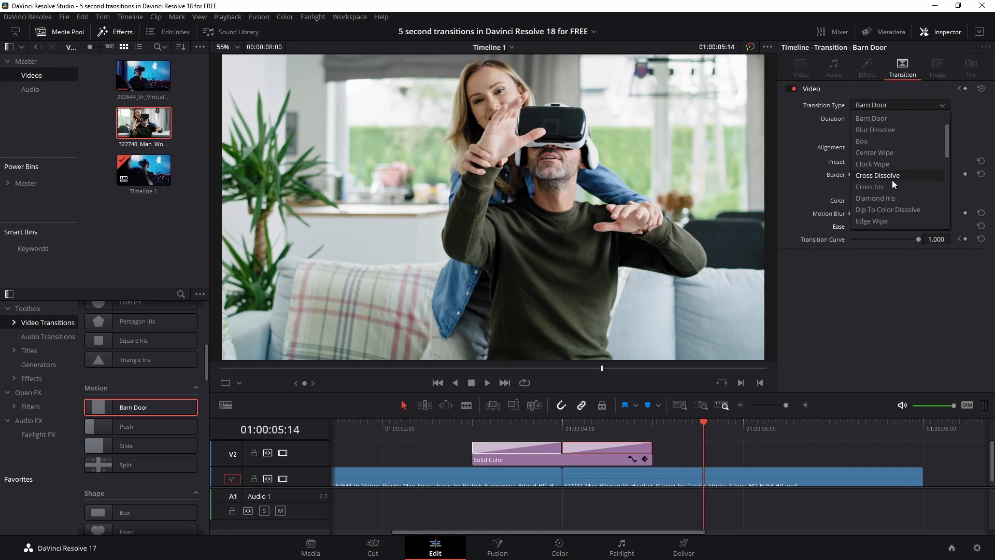
left_click(878, 175)
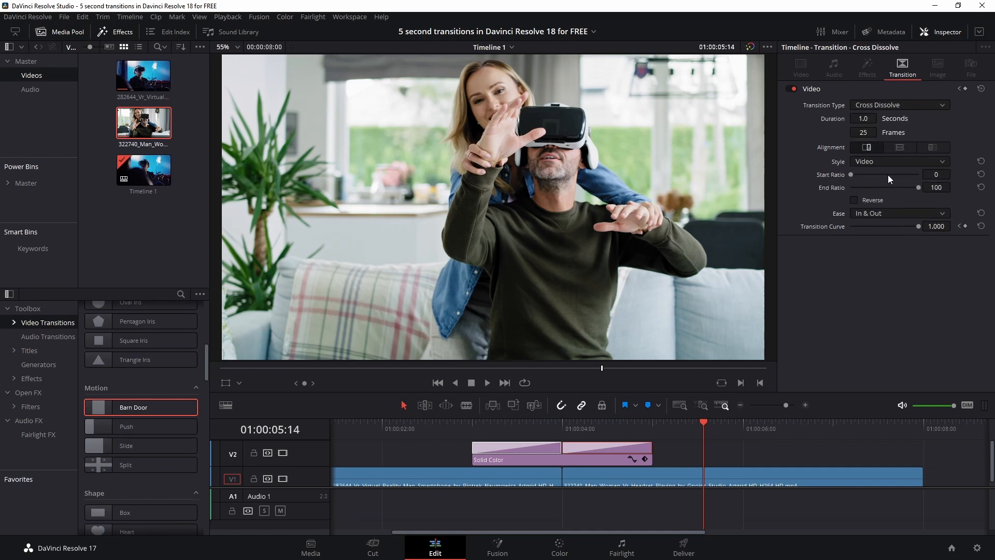
mouse_move(442, 429)
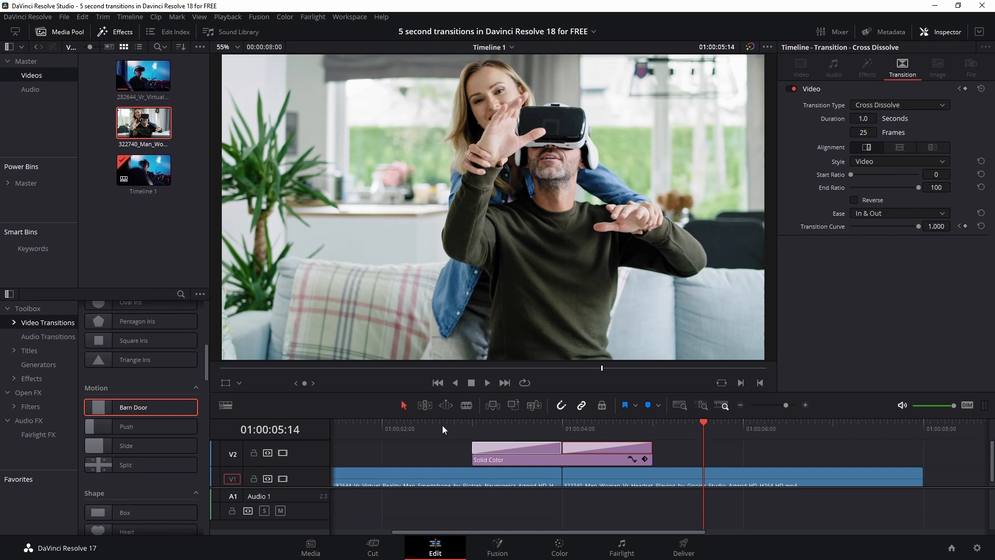
left_click(442, 429)
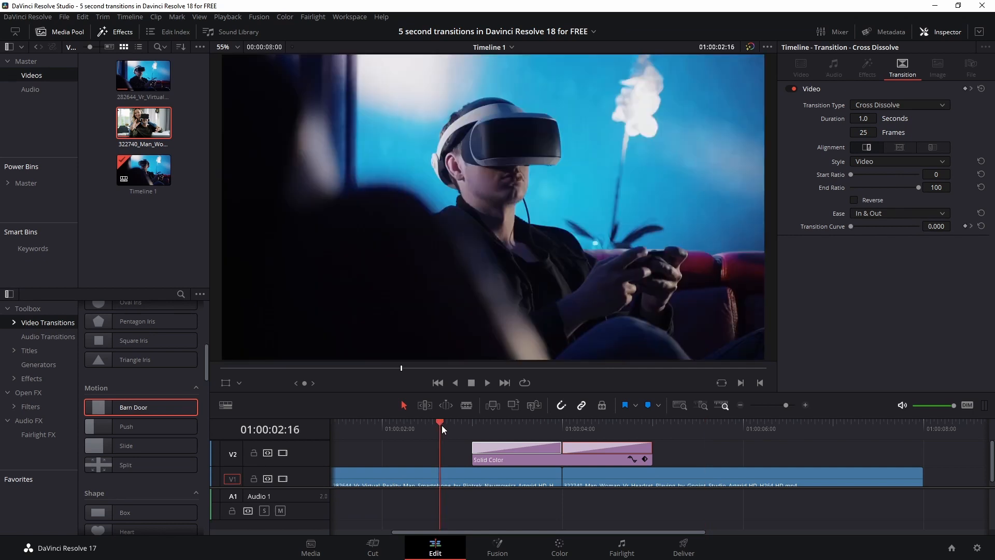